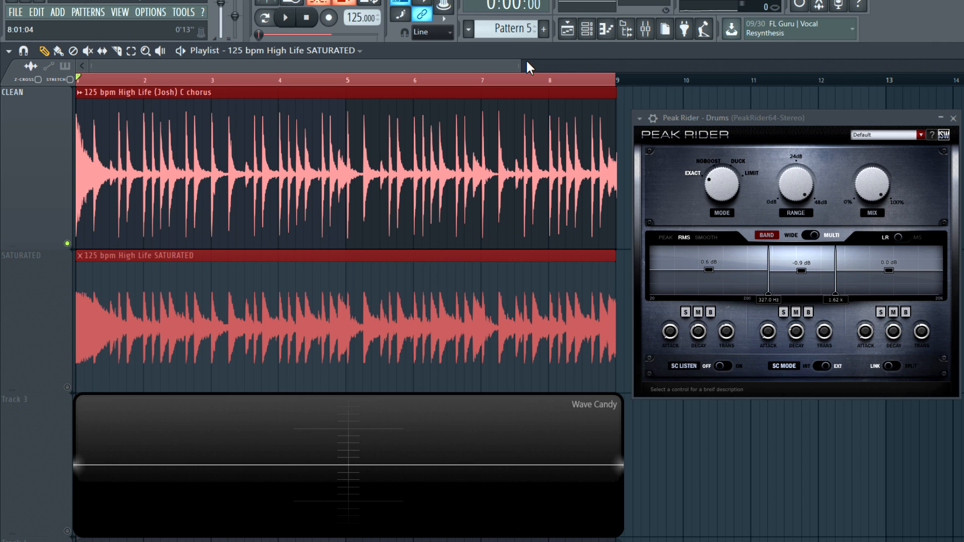
- Unmute the SATURATED drum track and audition it together with the clean drum track
{"action": "left_click", "coordinate": [284, 17]}
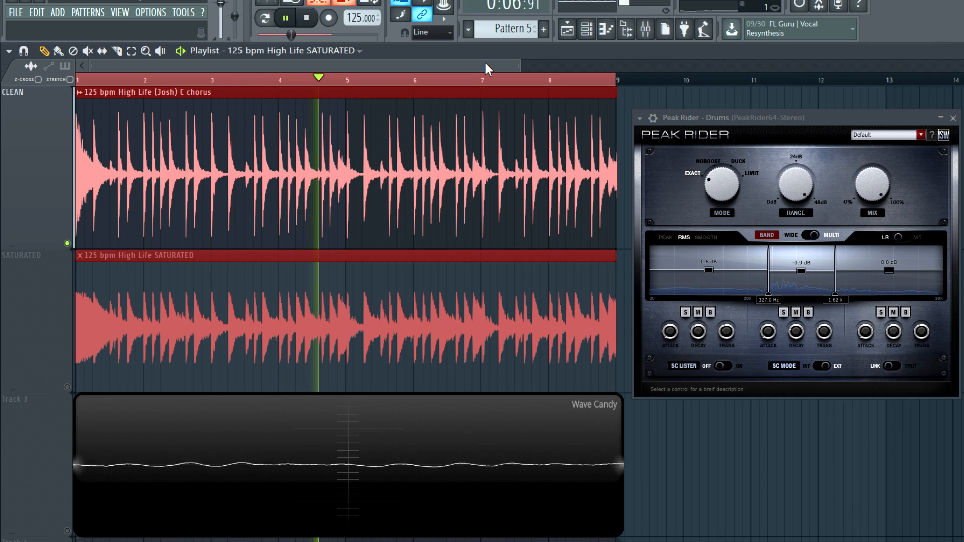
{"action": "left_click", "coordinate": [284, 17]}
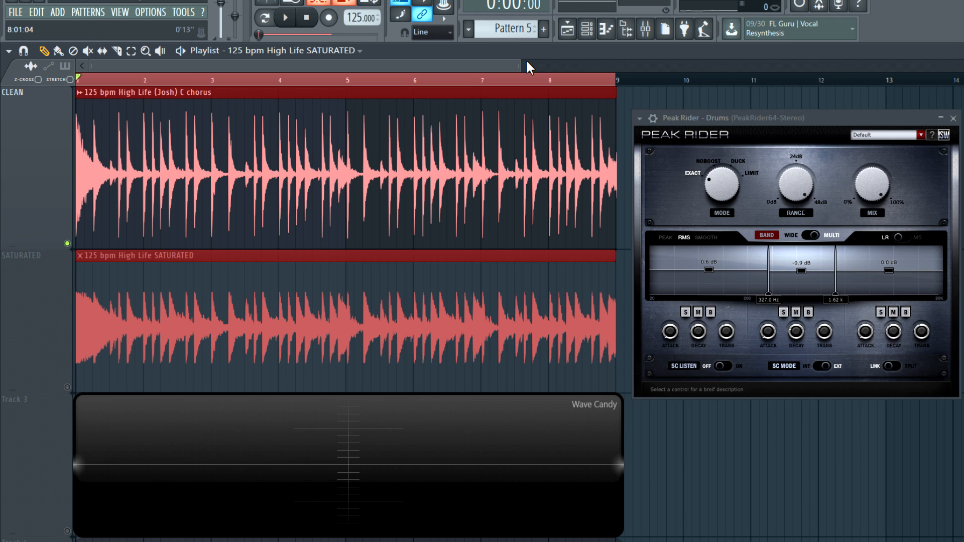
{"action": "left_click", "coordinate": [79, 255]}
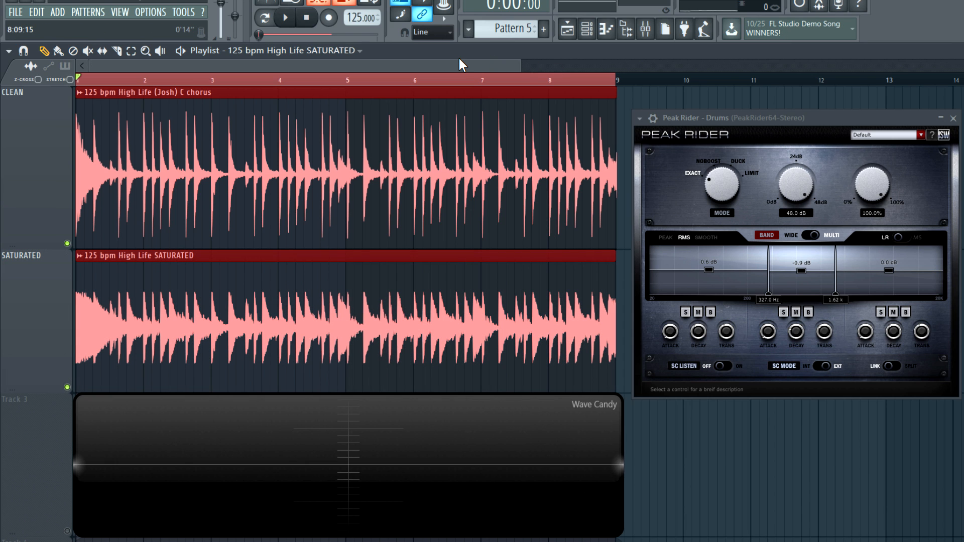
{"action": "left_click", "coordinate": [284, 17]}
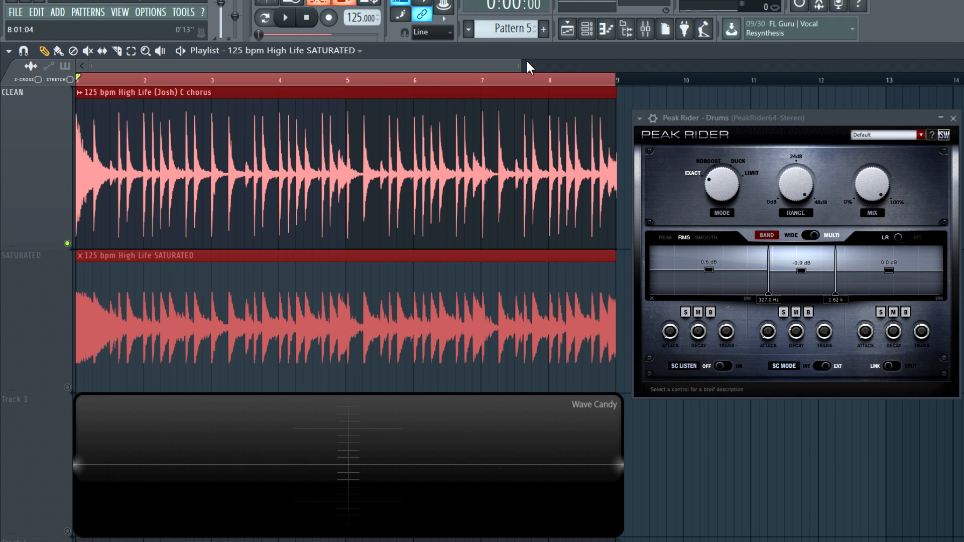
{"action": "left_click", "coordinate": [284, 17]}
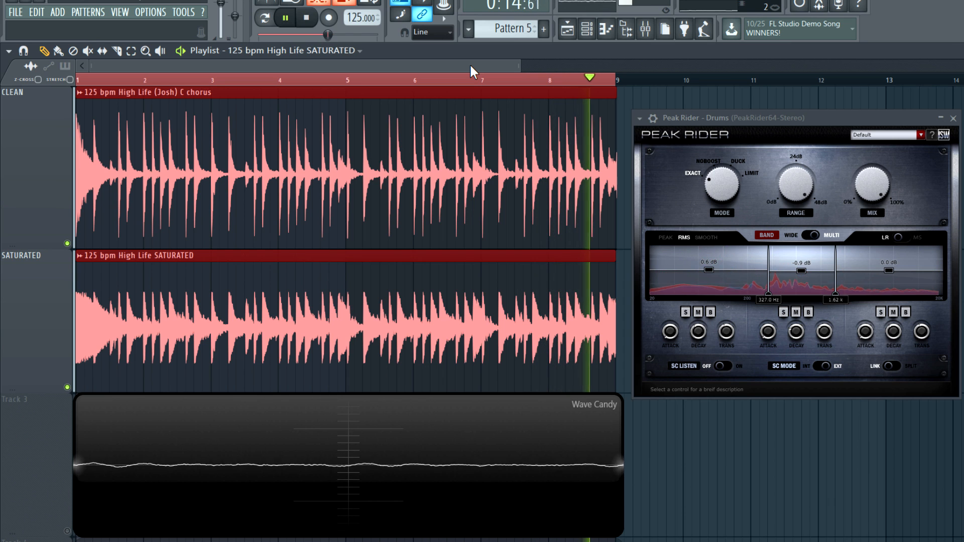
{"action": "left_click", "coordinate": [285, 17]}
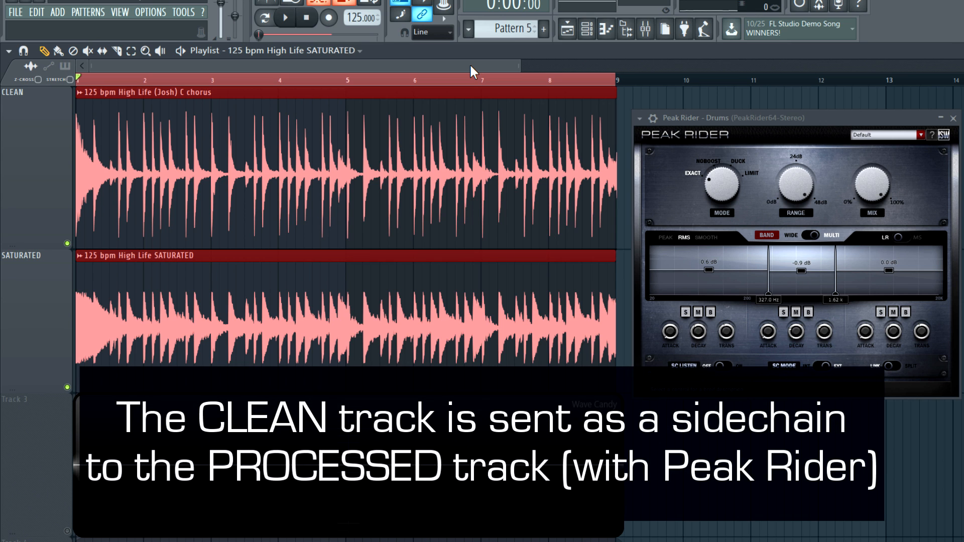
{"action": "mouse_move", "coordinate": [802, 136]}
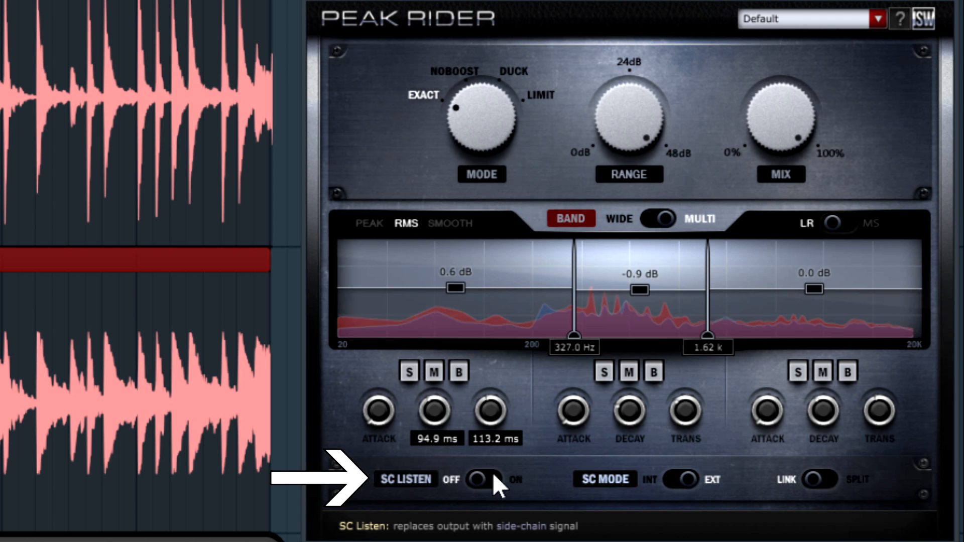
- Turn on SC Listen in Peak Rider to hear the sidechain signal
{"action": "left_click", "coordinate": [484, 479]}
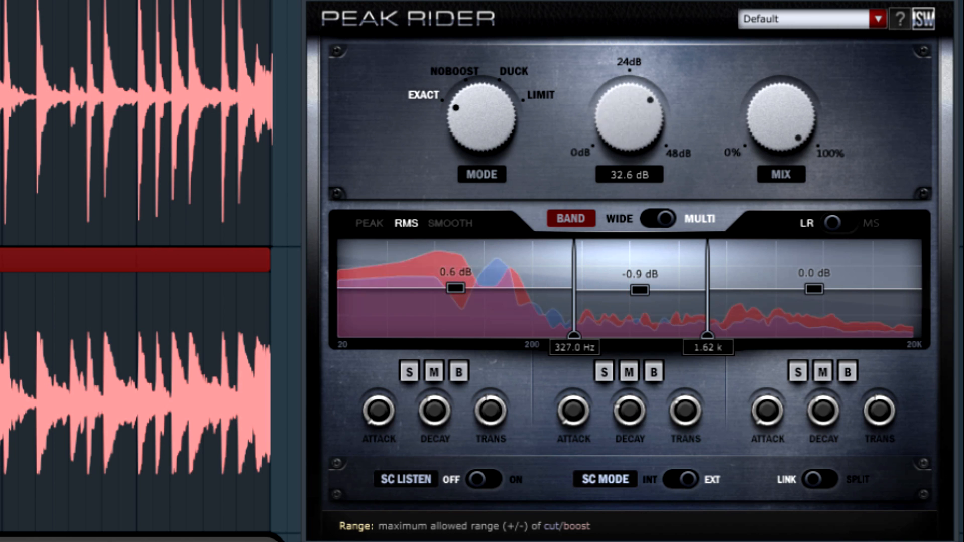
{"action": "mouse_move", "coordinate": [628, 109]}
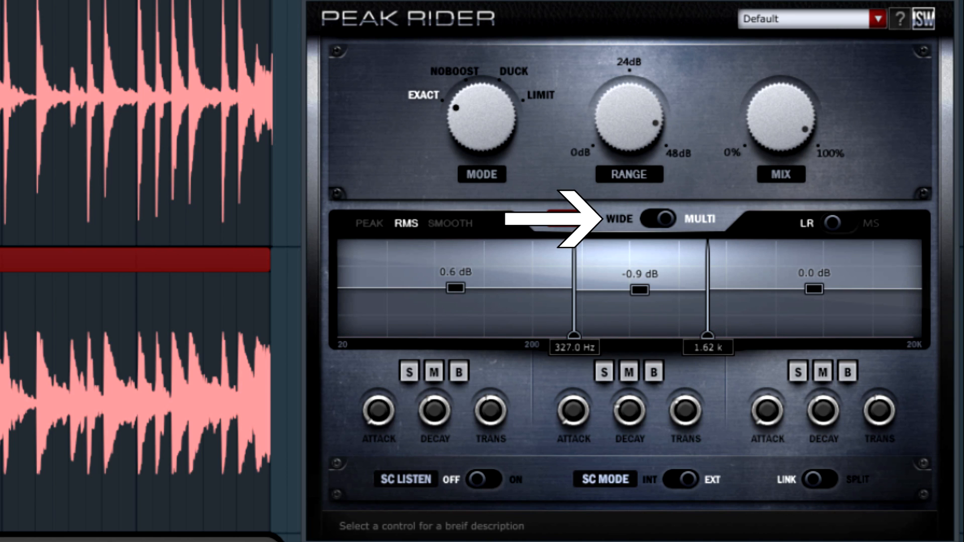
{"action": "left_click", "coordinate": [570, 219]}
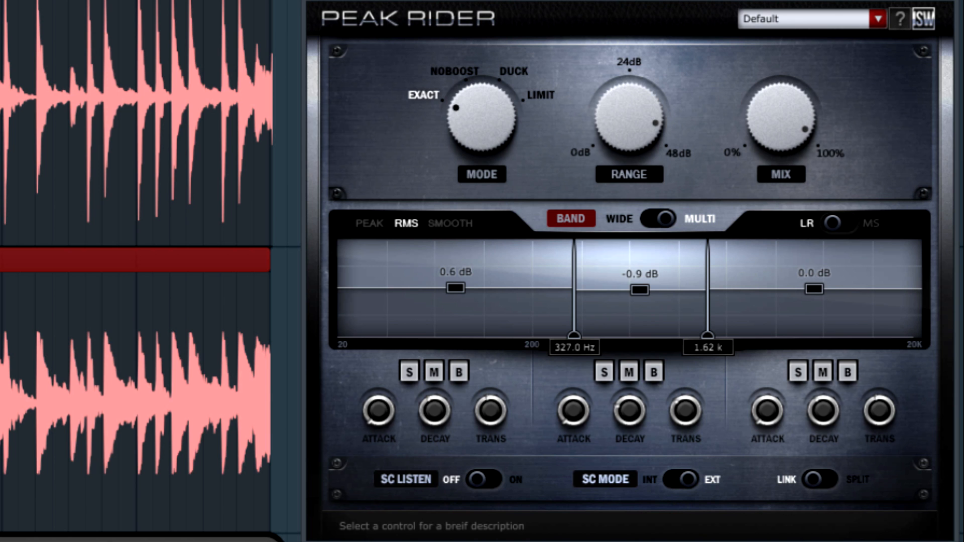
{"action": "left_click", "coordinate": [604, 371]}
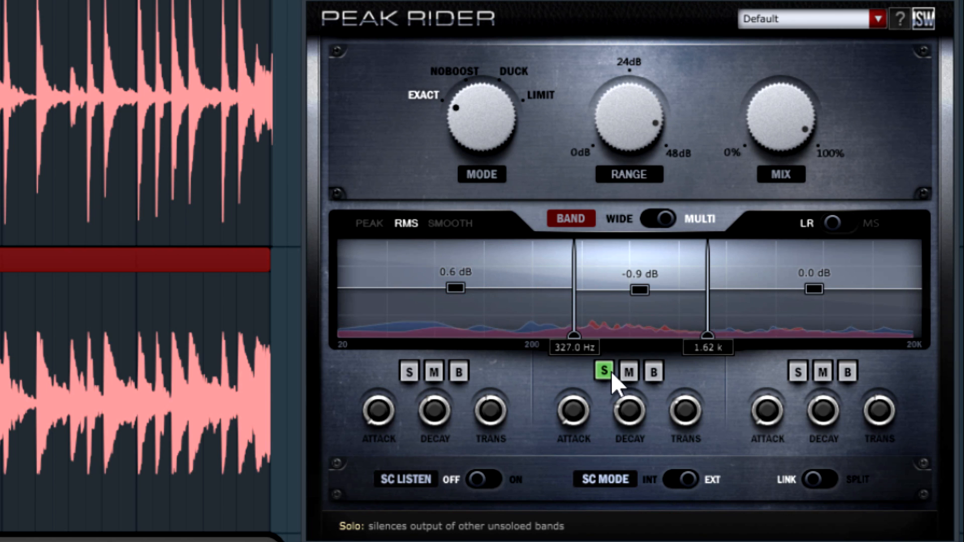
{"action": "mouse_move", "coordinate": [628, 411]}
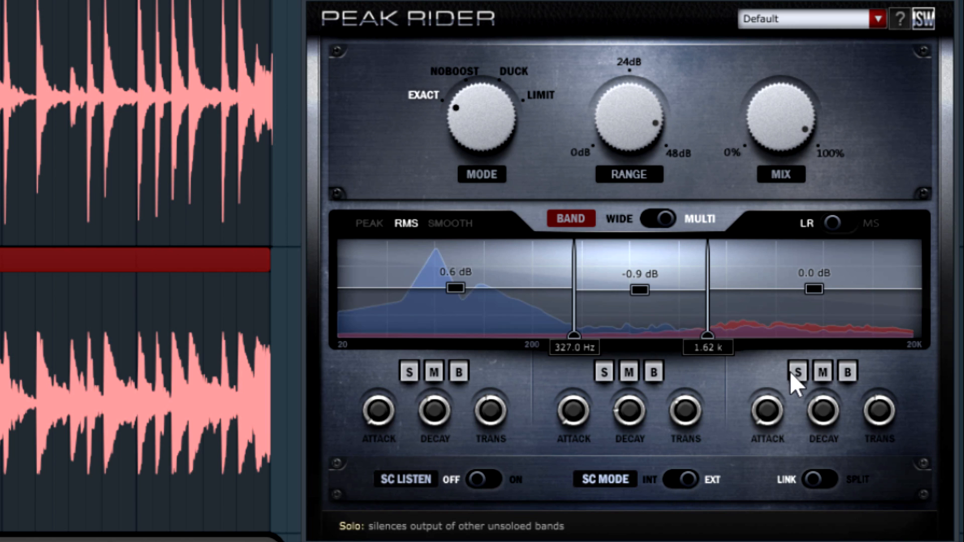
{"action": "left_click", "coordinate": [410, 371]}
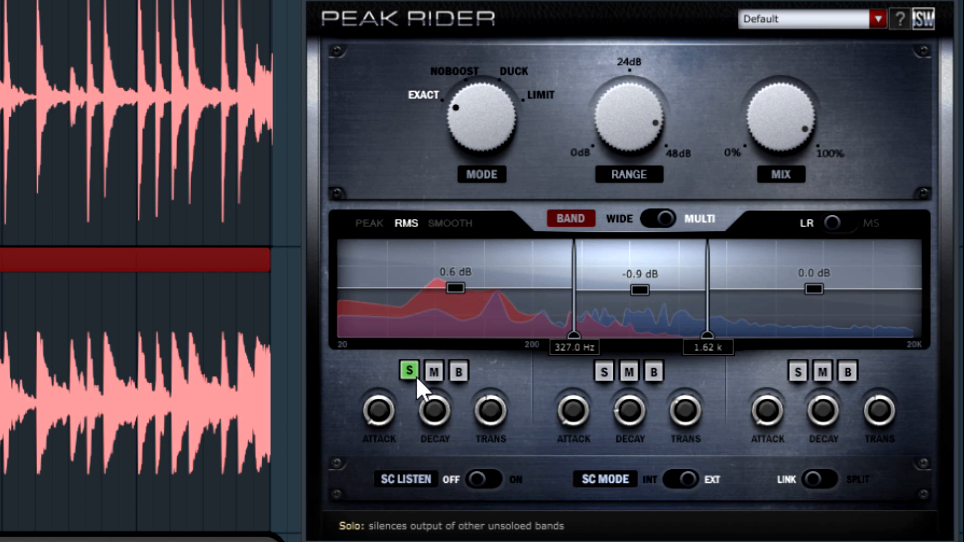
{"action": "left_click", "coordinate": [408, 372]}
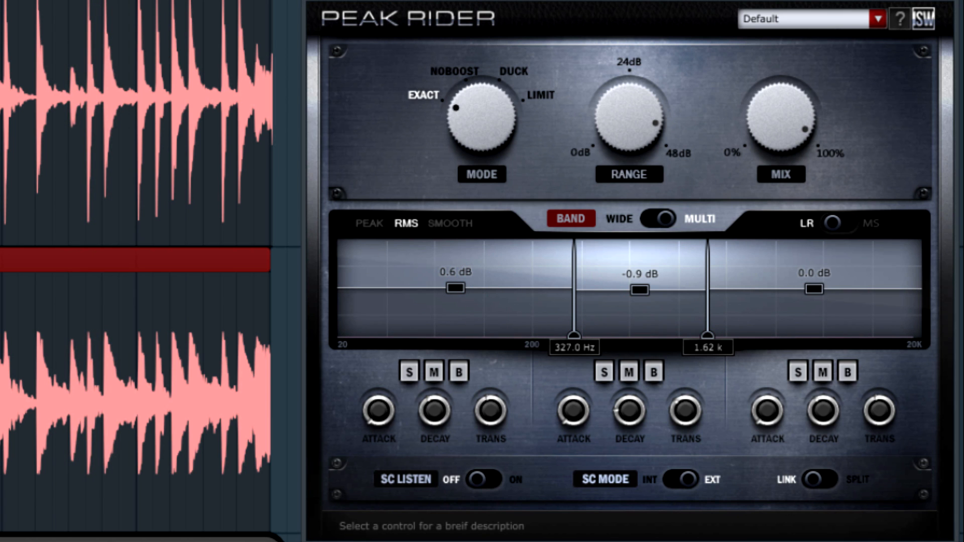
{"action": "mouse_move", "coordinate": [175, 279]}
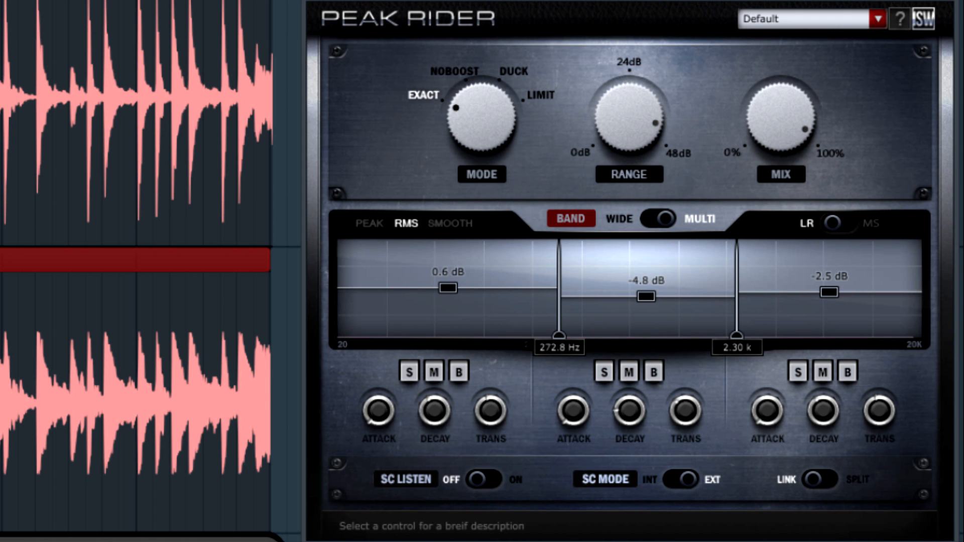
- Toggle Peak Rider to wide-band and back to multiband, then toggle the spectrum display
{"action": "left_click", "coordinate": [652, 218]}
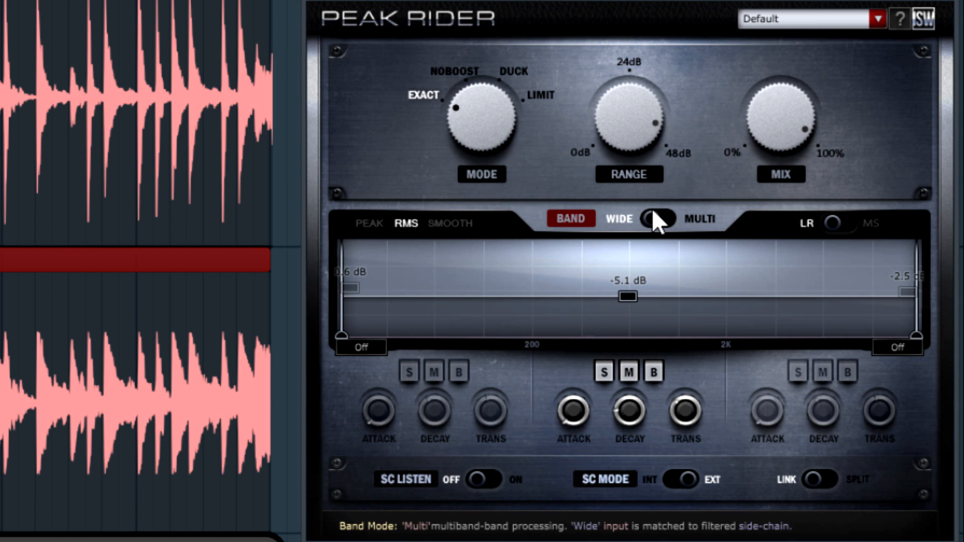
{"action": "left_click", "coordinate": [659, 221]}
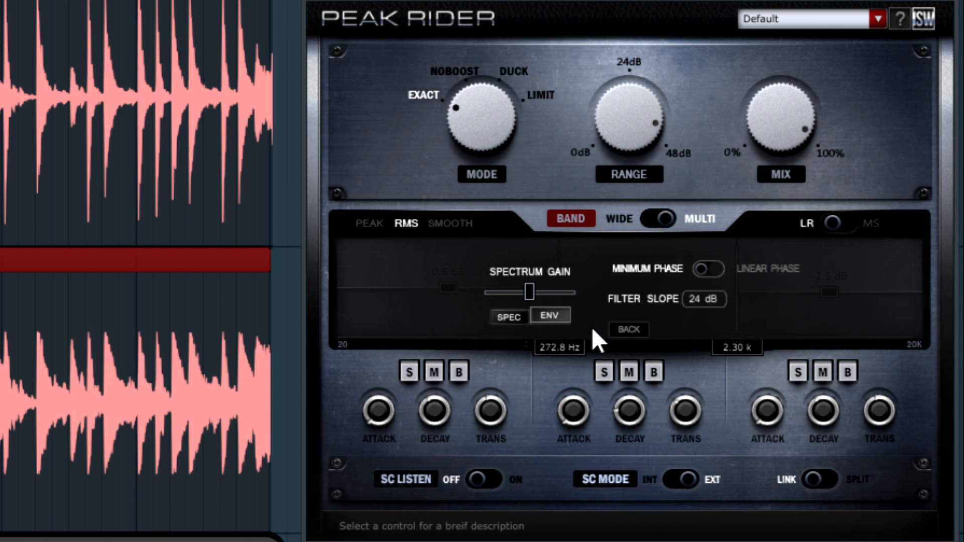
{"action": "mouse_move", "coordinate": [710, 269]}
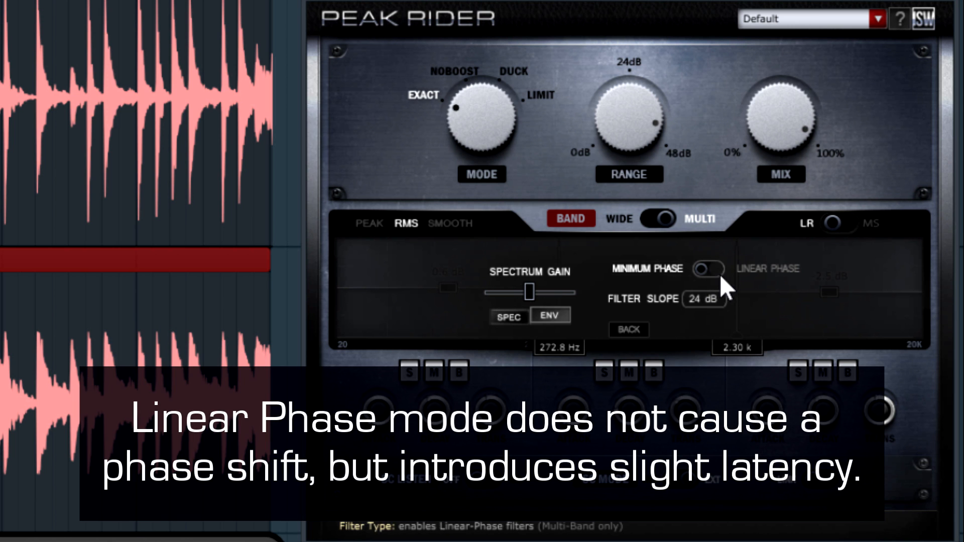
{"action": "left_click", "coordinate": [706, 268]}
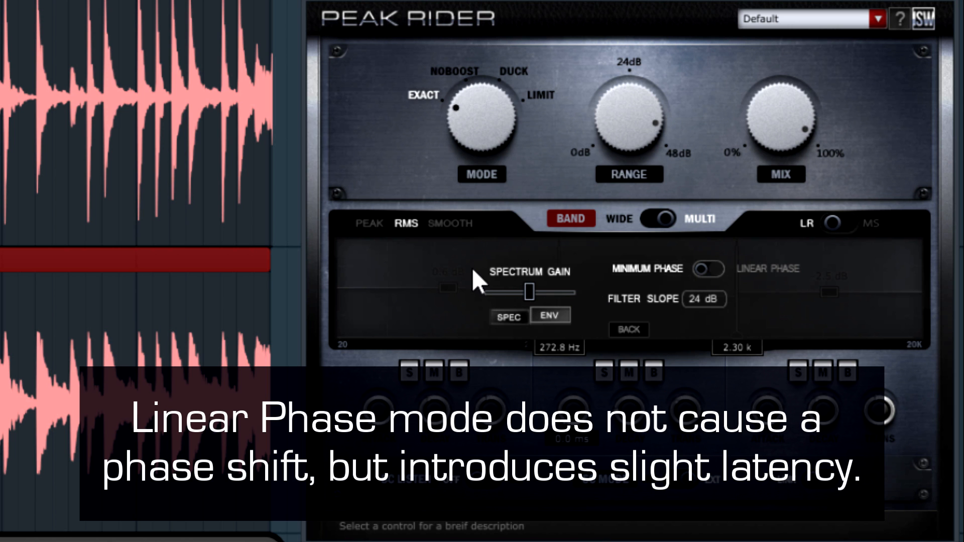
{"action": "left_click", "coordinate": [509, 317]}
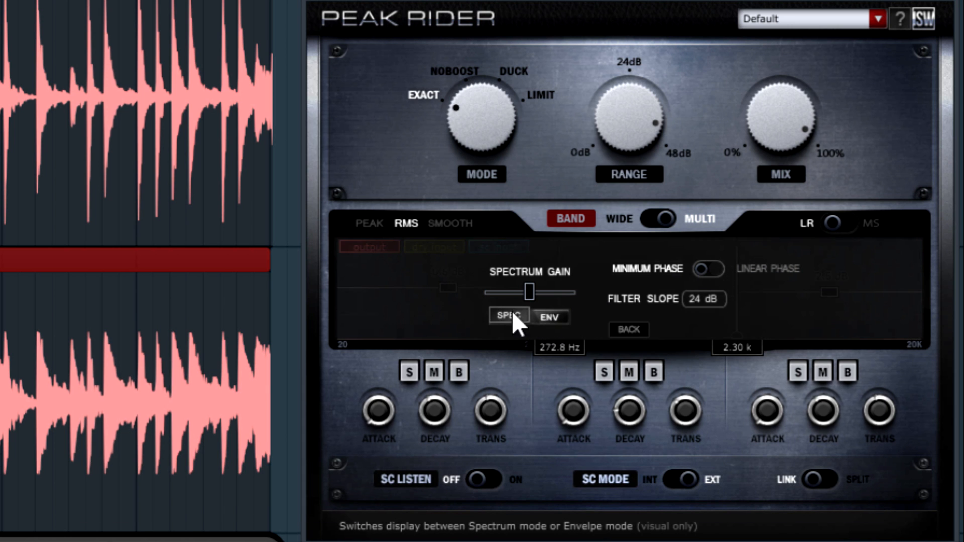
{"action": "left_click", "coordinate": [508, 315]}
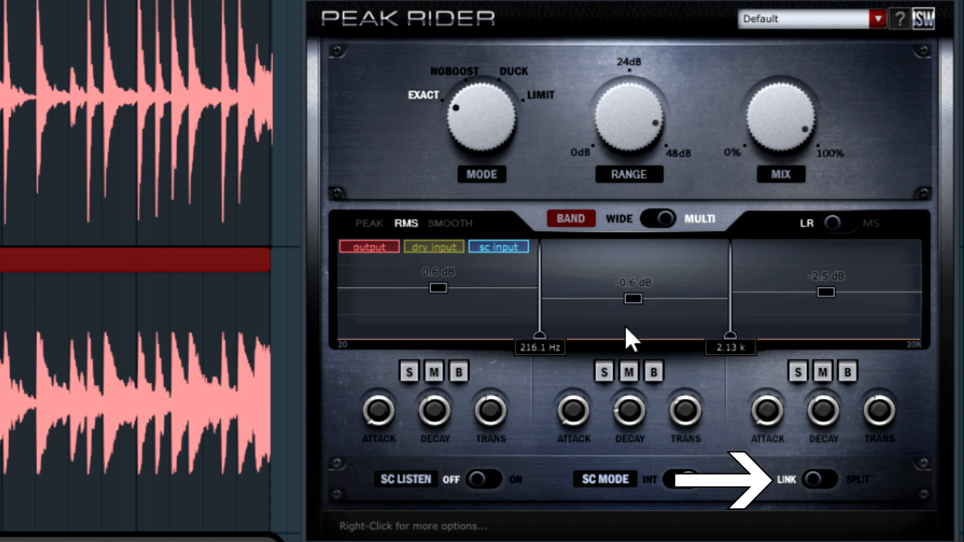
{"action": "left_click", "coordinate": [683, 480]}
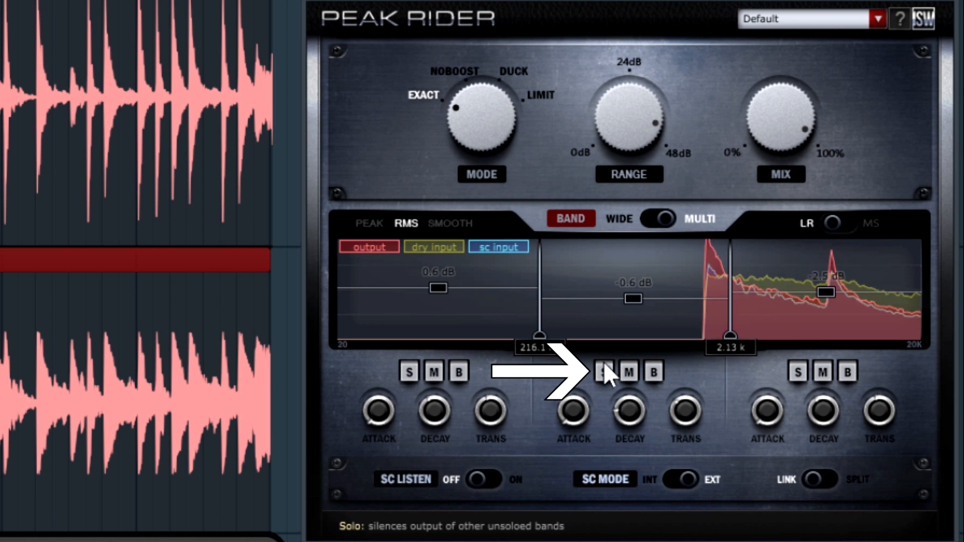
{"action": "left_click", "coordinate": [652, 373]}
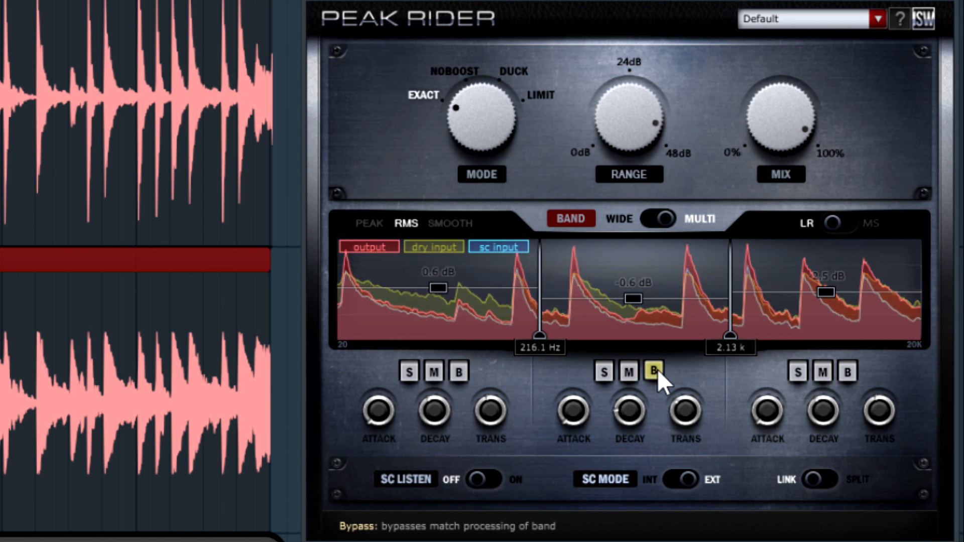
{"action": "left_click", "coordinate": [847, 372]}
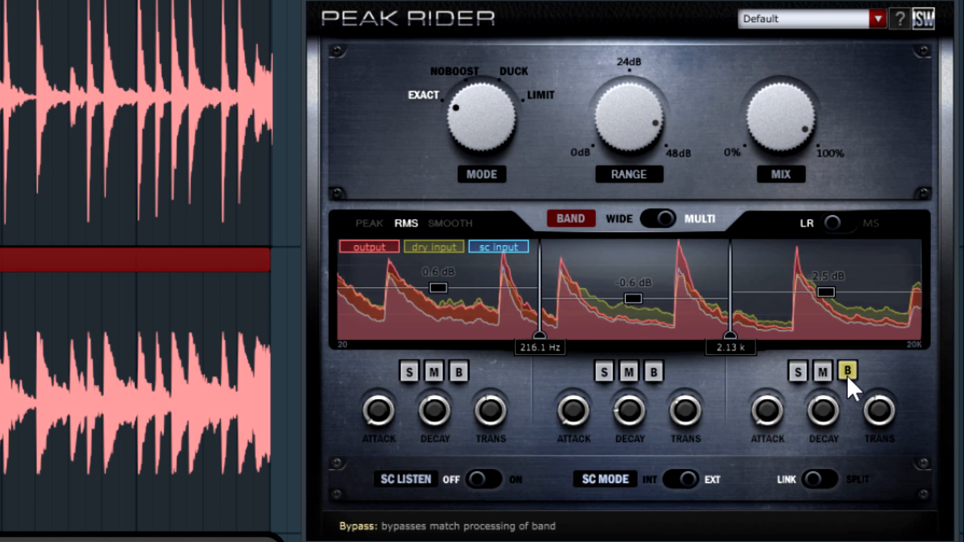
{"action": "left_click", "coordinate": [433, 372]}
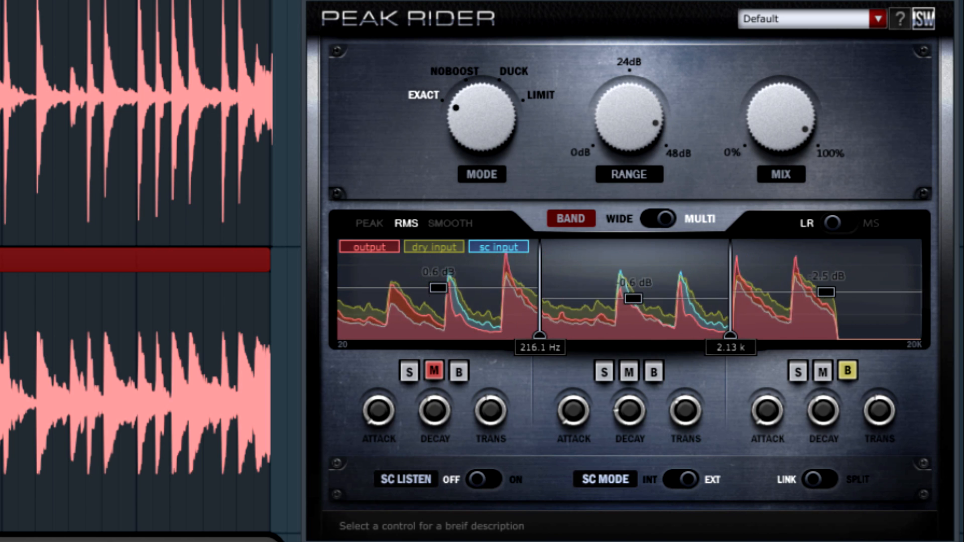
{"action": "left_click", "coordinate": [846, 371]}
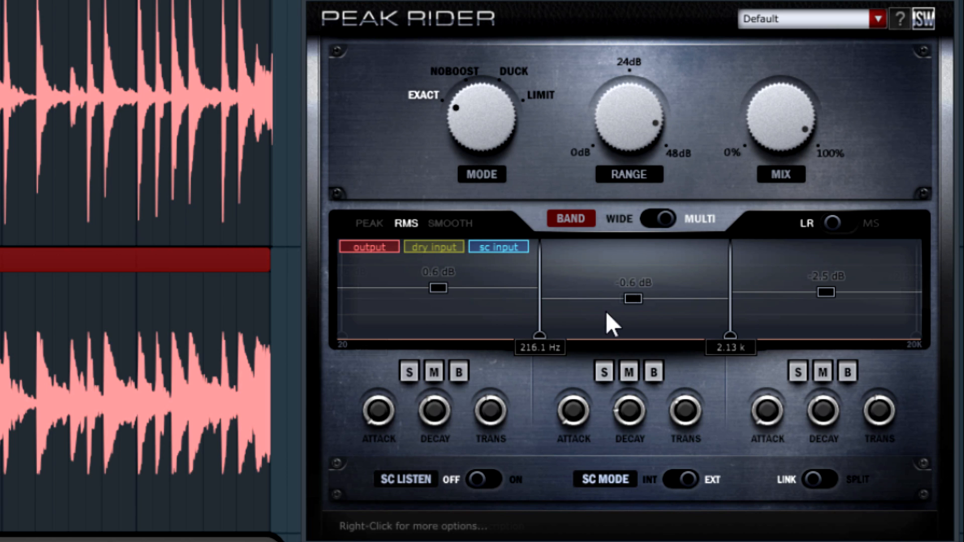
{"action": "left_click", "coordinate": [659, 219]}
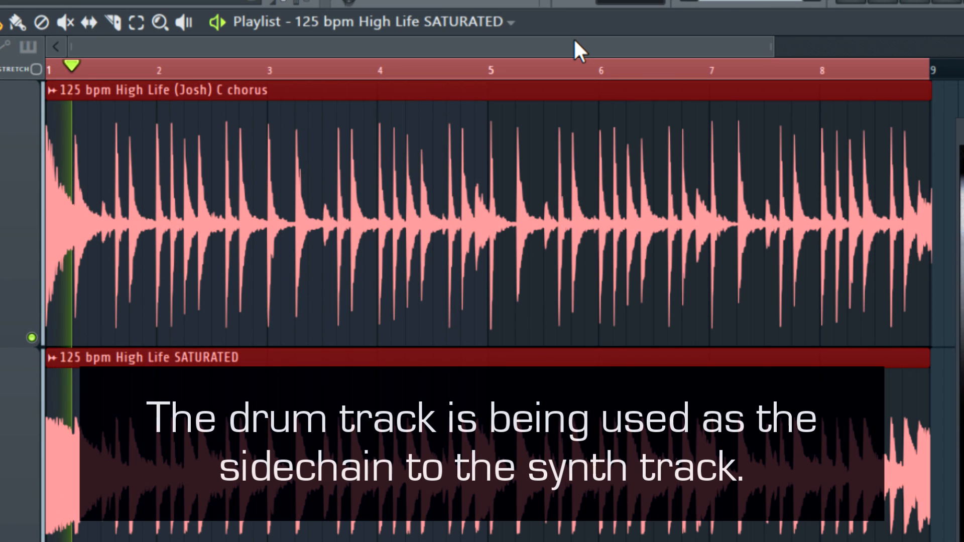
- Play the drum loop alongside the sidechained SATURATED synth track
{"action": "left_click", "coordinate": [184, 67]}
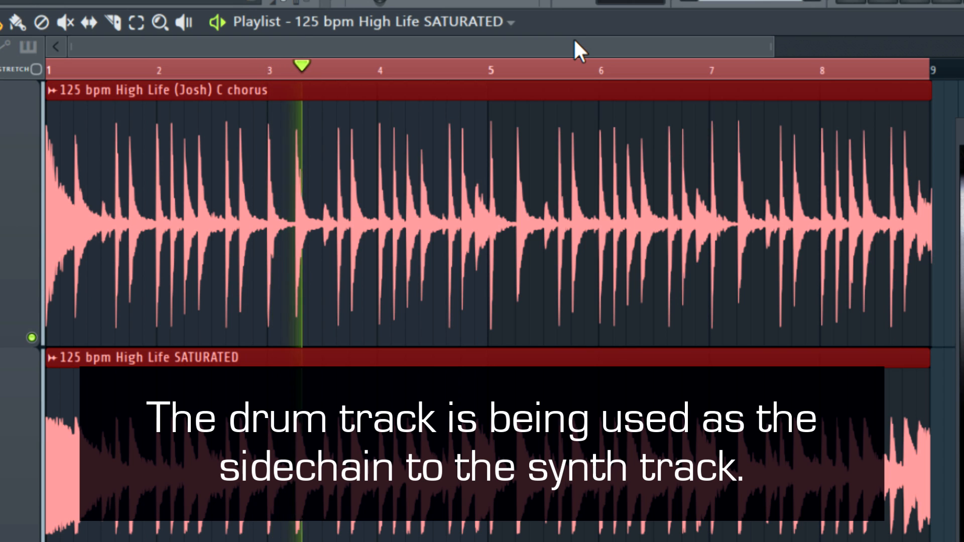
{"action": "left_click", "coordinate": [417, 66]}
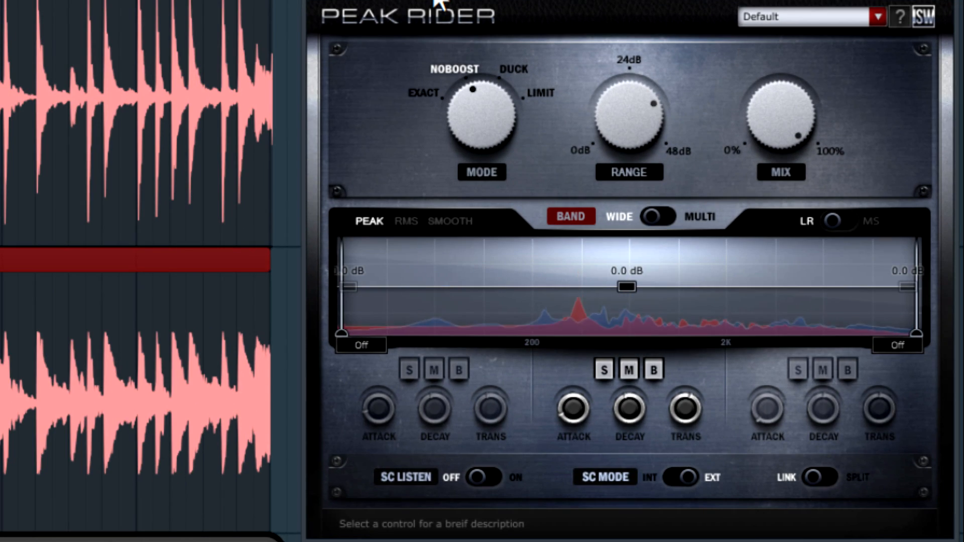
{"action": "mouse_move", "coordinate": [630, 418]}
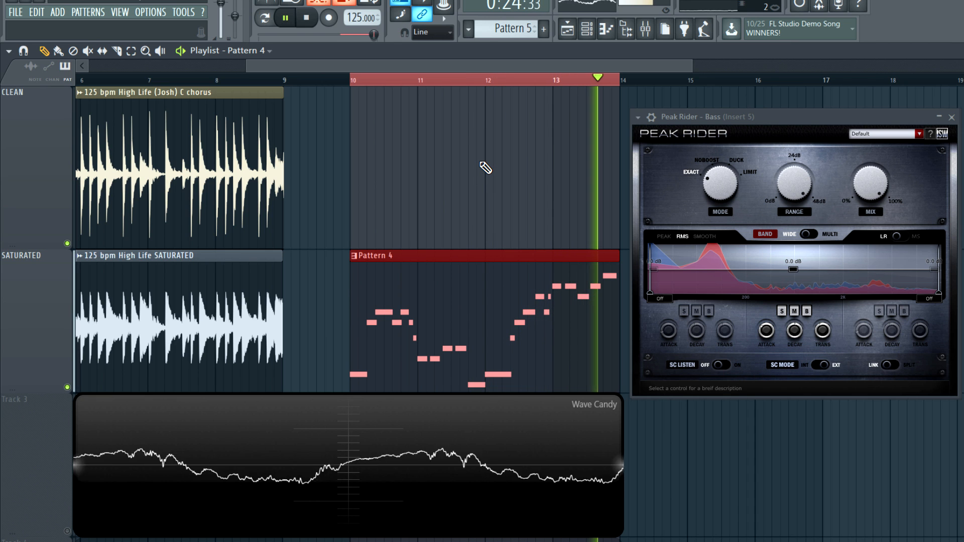
- Stop the bass pattern and bring up Fruity Parametric EQ 2 on mixer insert 5
{"action": "left_click", "coordinate": [285, 17]}
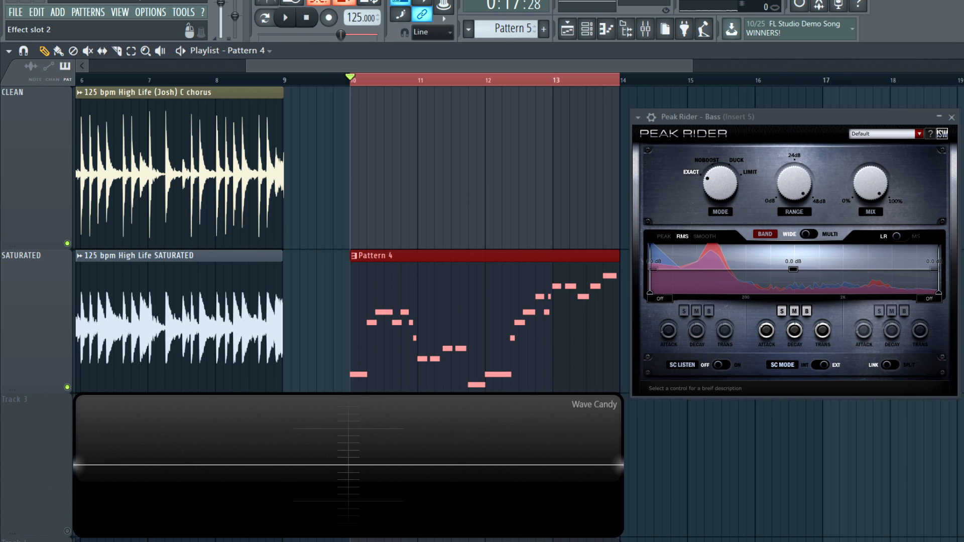
{"action": "left_click", "coordinate": [284, 17]}
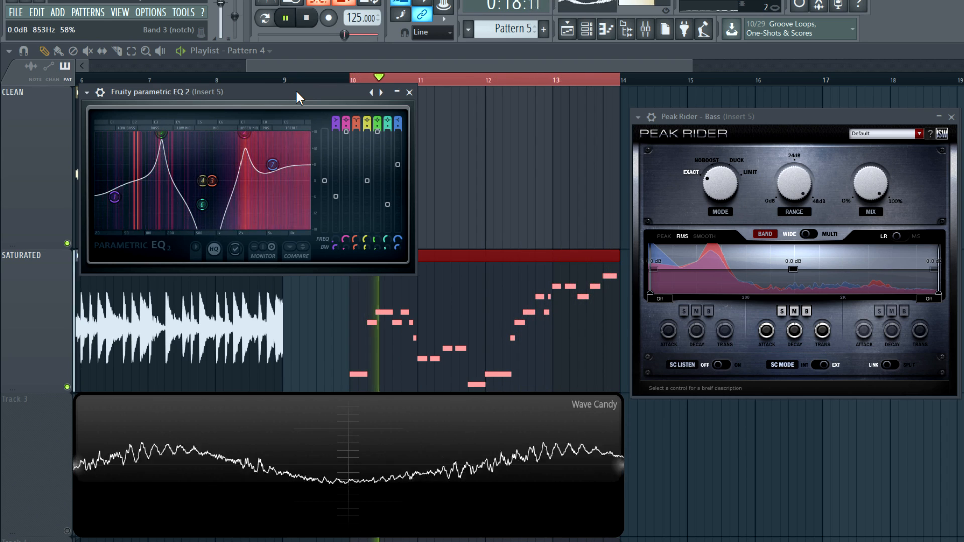
- Restart the bass pattern to hear it through Parametric EQ 2 and Peak Rider
{"action": "left_click", "coordinate": [284, 17]}
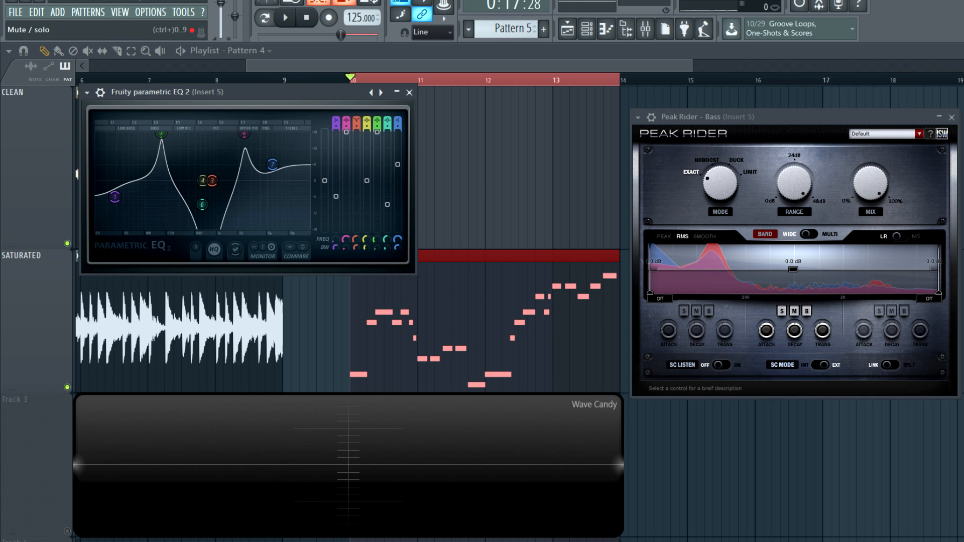
{"action": "left_click", "coordinate": [284, 17]}
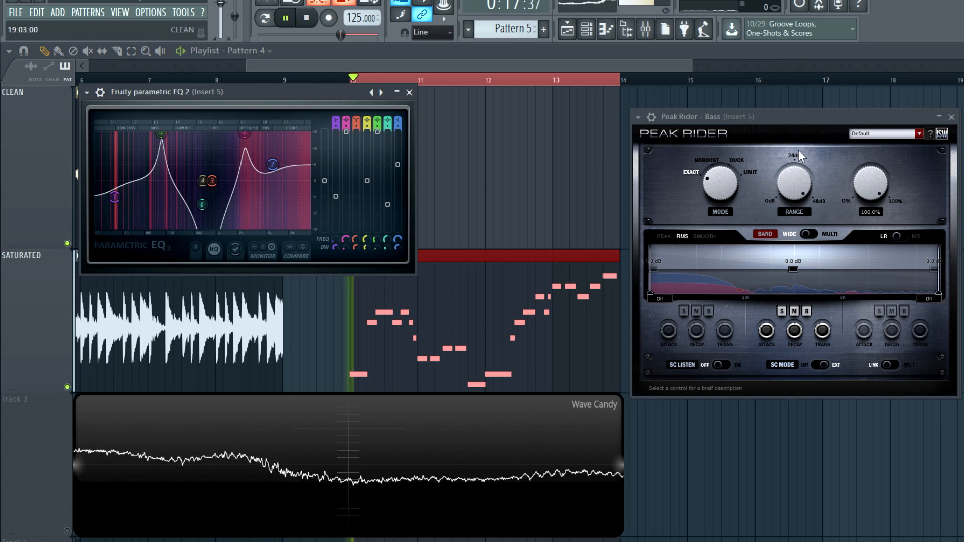